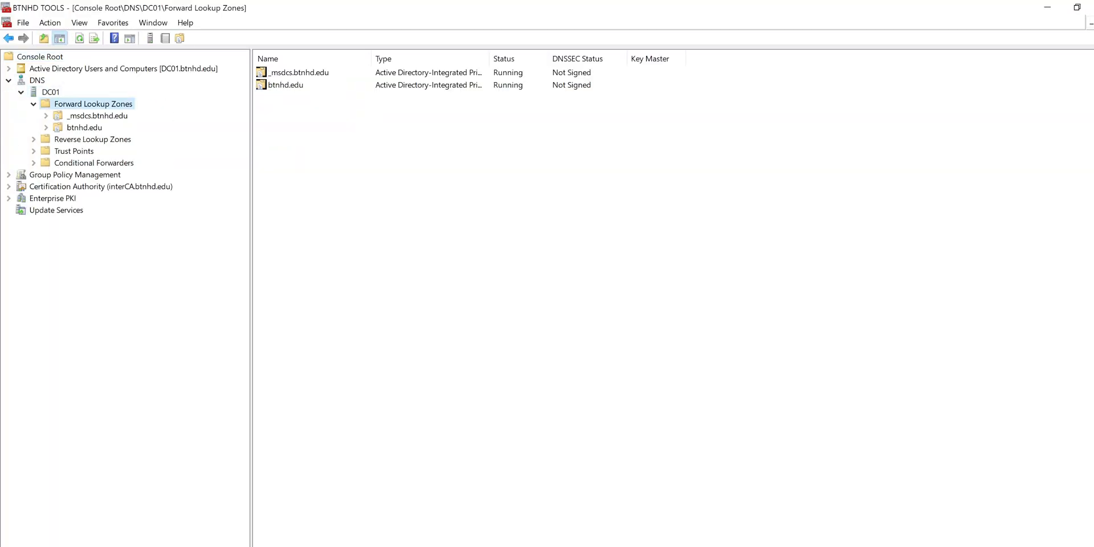
- Select Console Root in BTNHD TOOLS, leaving the DNS node collapsed
left_click(81, 127)
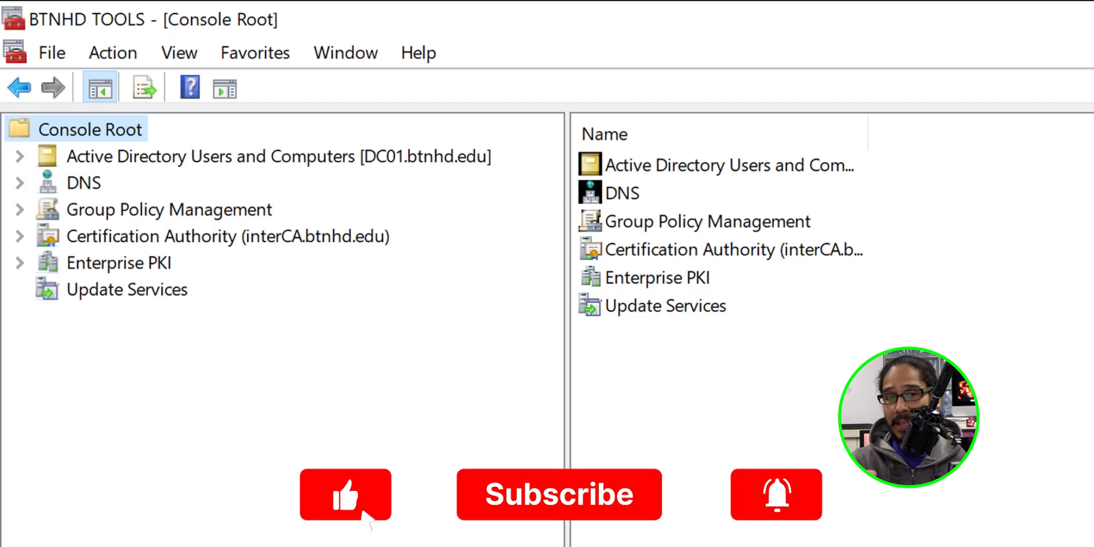
- Connect the DNS snap-in to the computer DC01
left_click(347, 504)
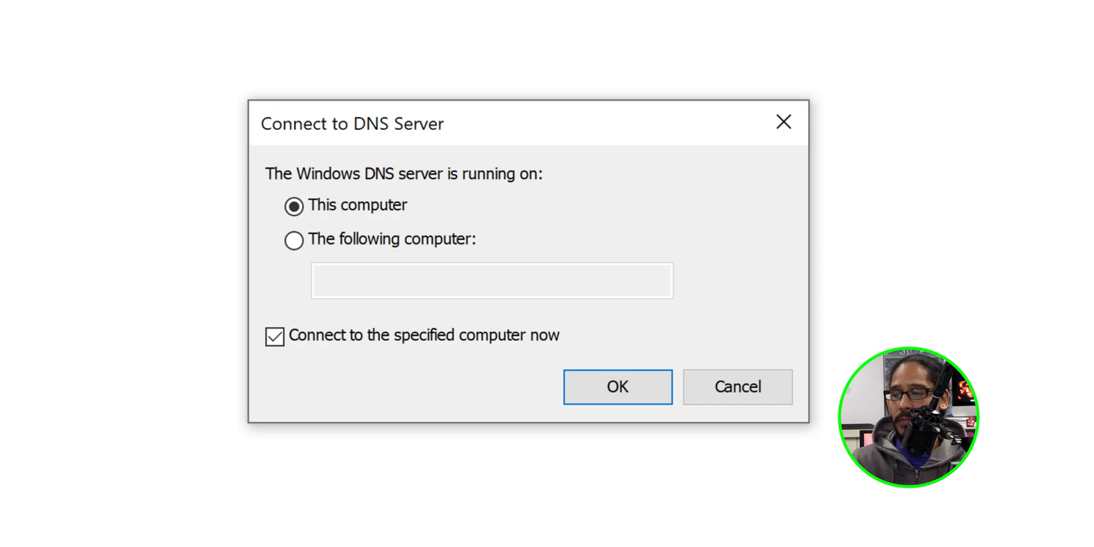
left_click(293, 241)
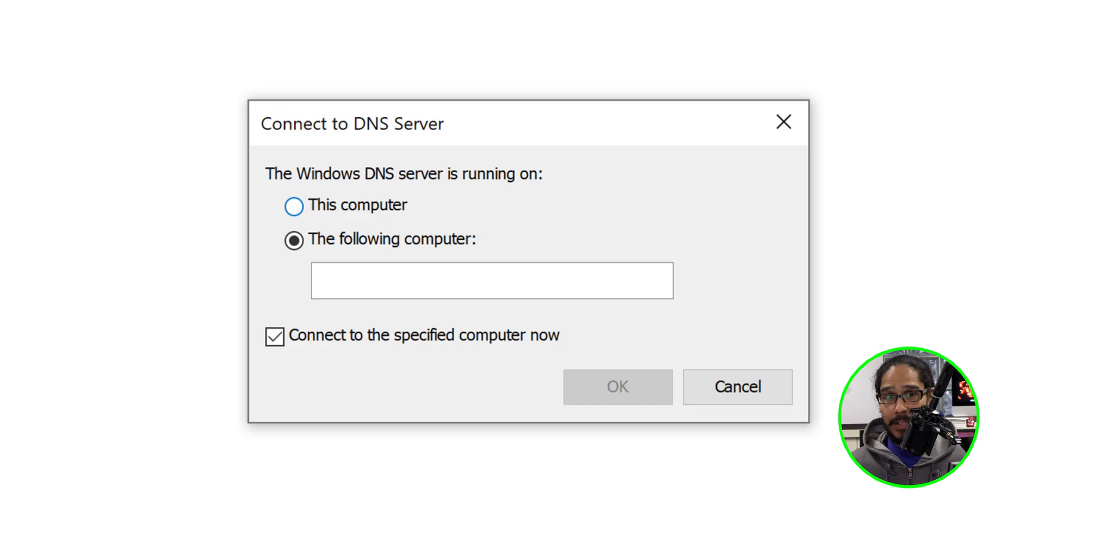
type("DC01")
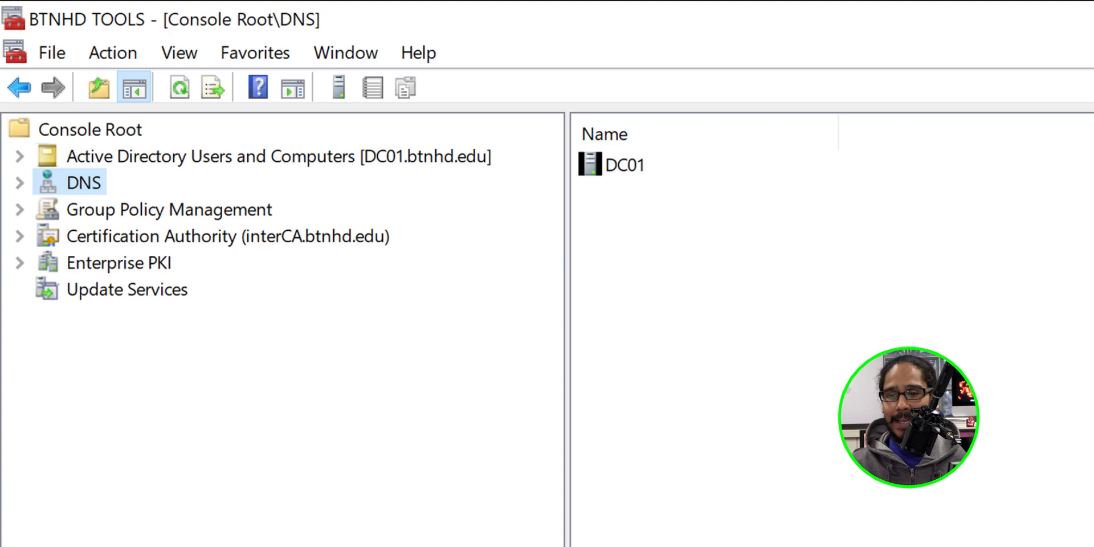
- Expand DC01's Forward Lookup Zones to reach the btnhd.edu zone
left_click(21, 182)
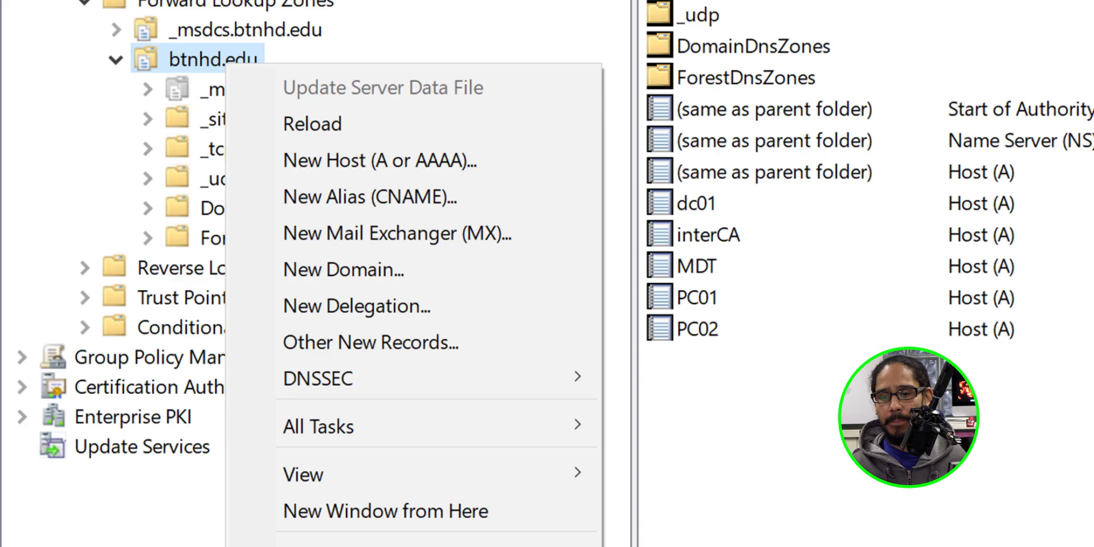
mouse_move(319, 378)
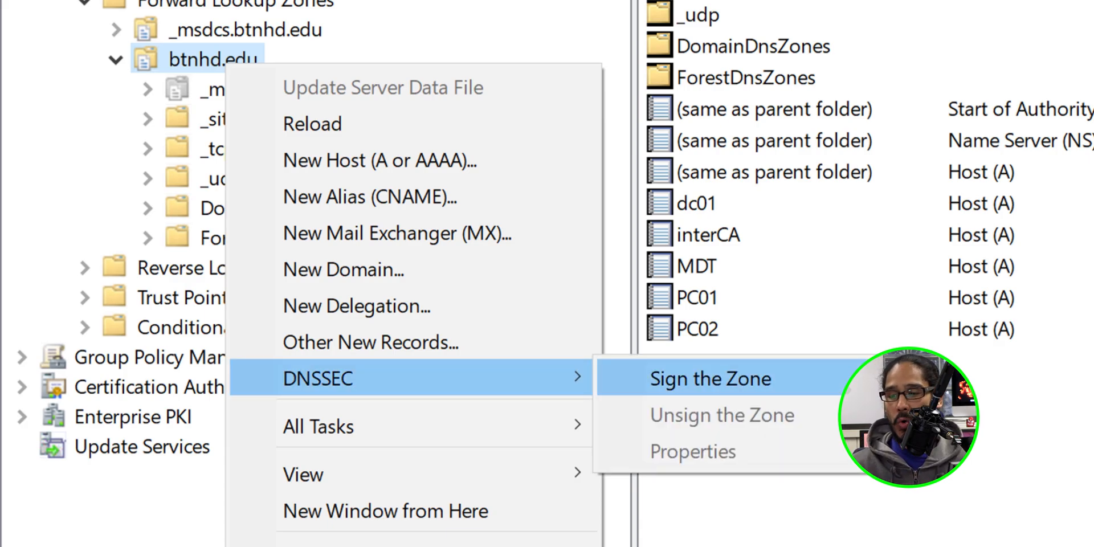
- Start signing btnhd.edu with customized parameters, keeping DC01 as Key Master
left_click(710, 378)
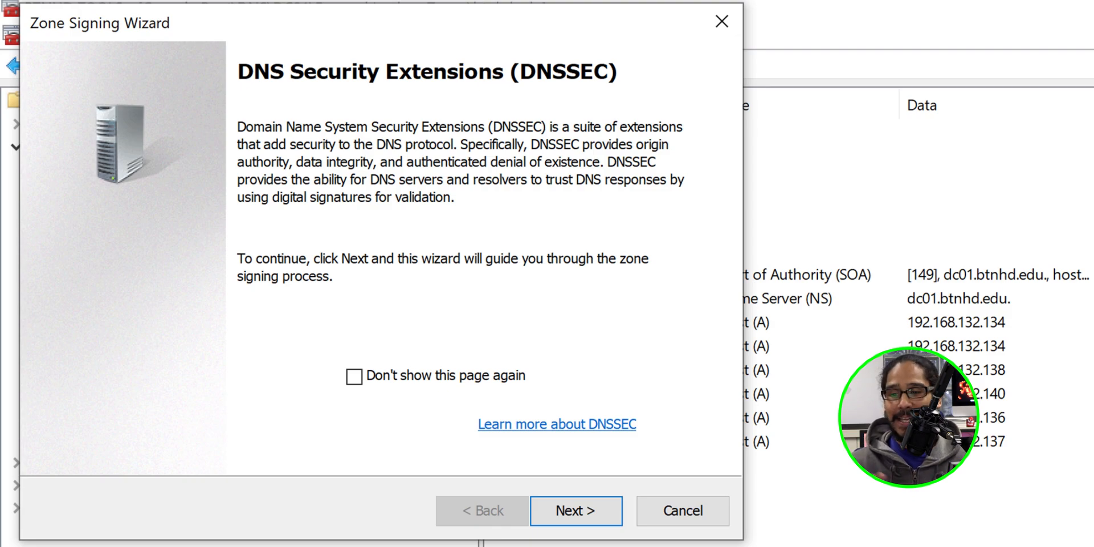
left_click(576, 511)
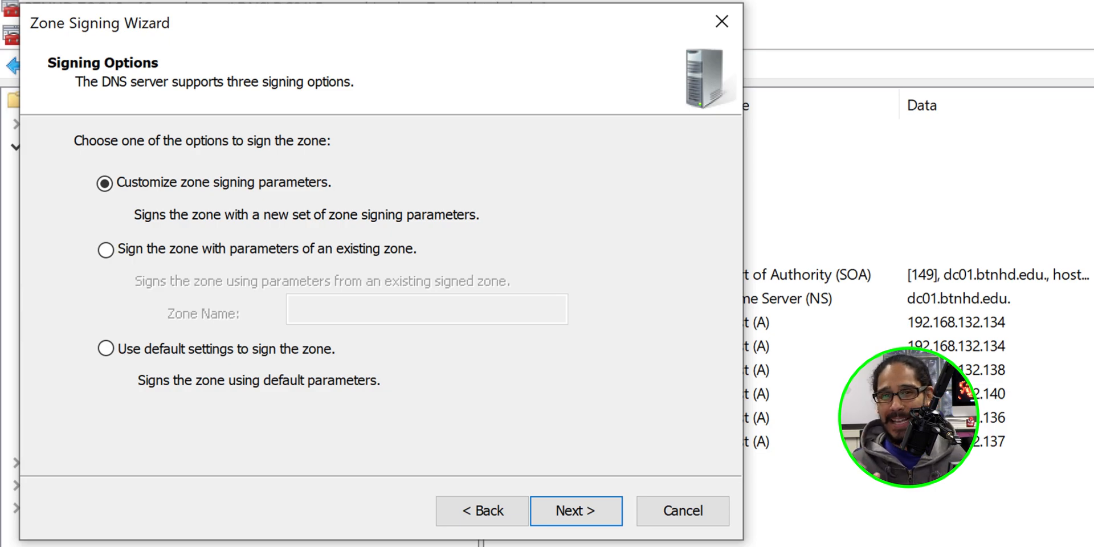
left_click(575, 511)
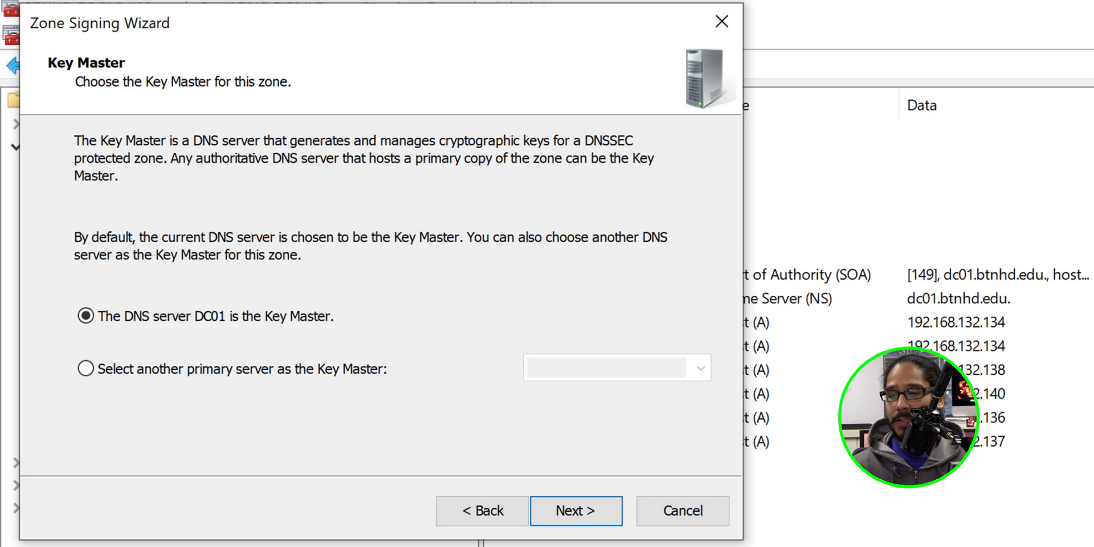
left_click(576, 510)
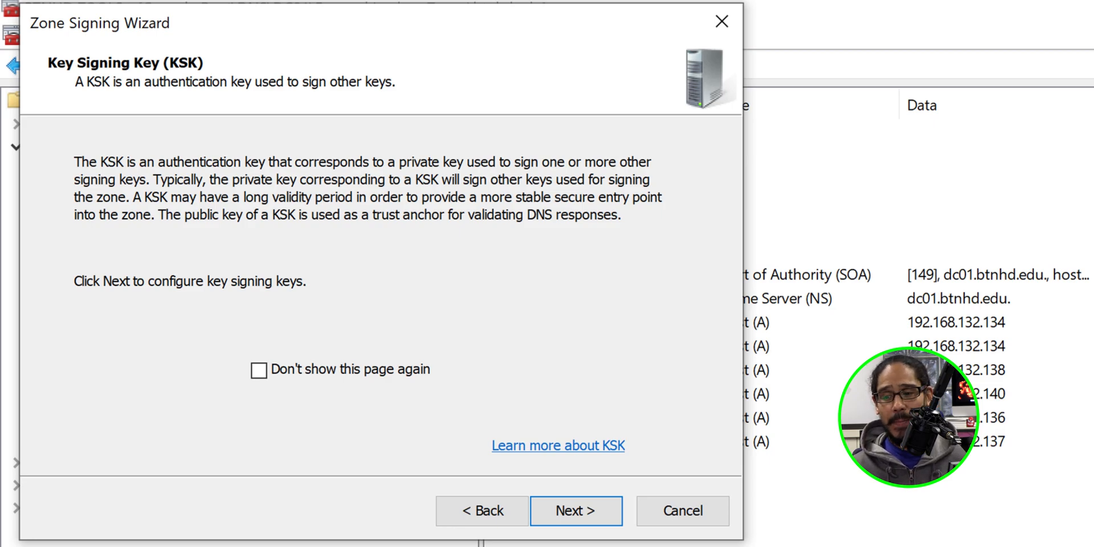
- Add a default 2048-bit RSA/SHA-256 key signing key and continue the wizard
left_click(576, 511)
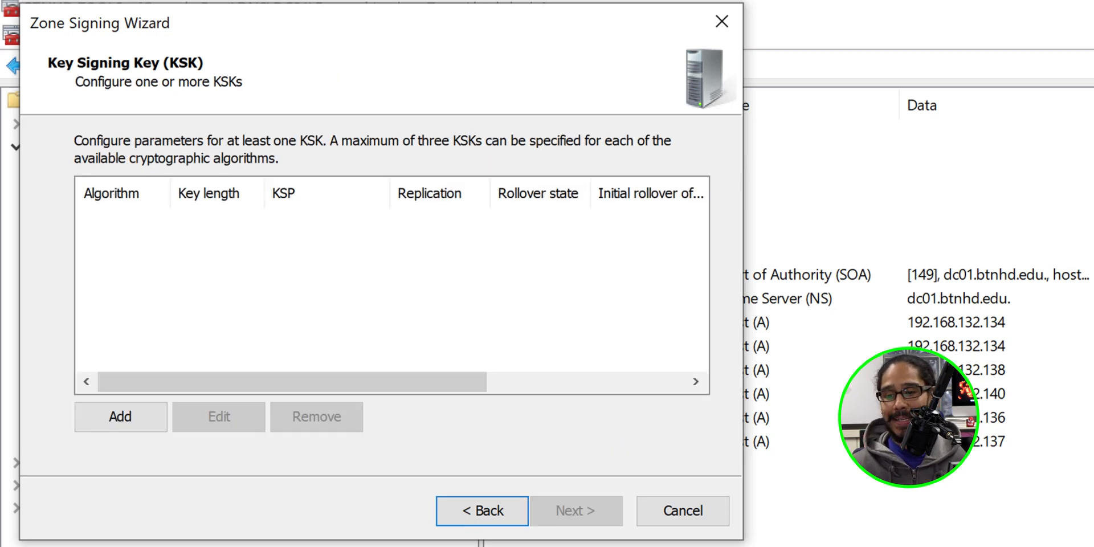
left_click(119, 417)
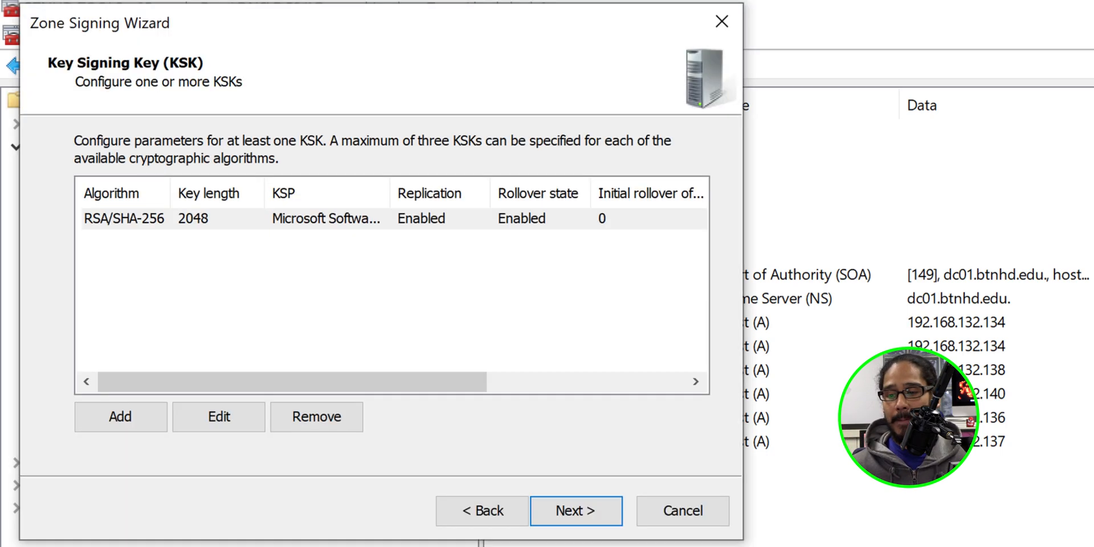
left_click(576, 511)
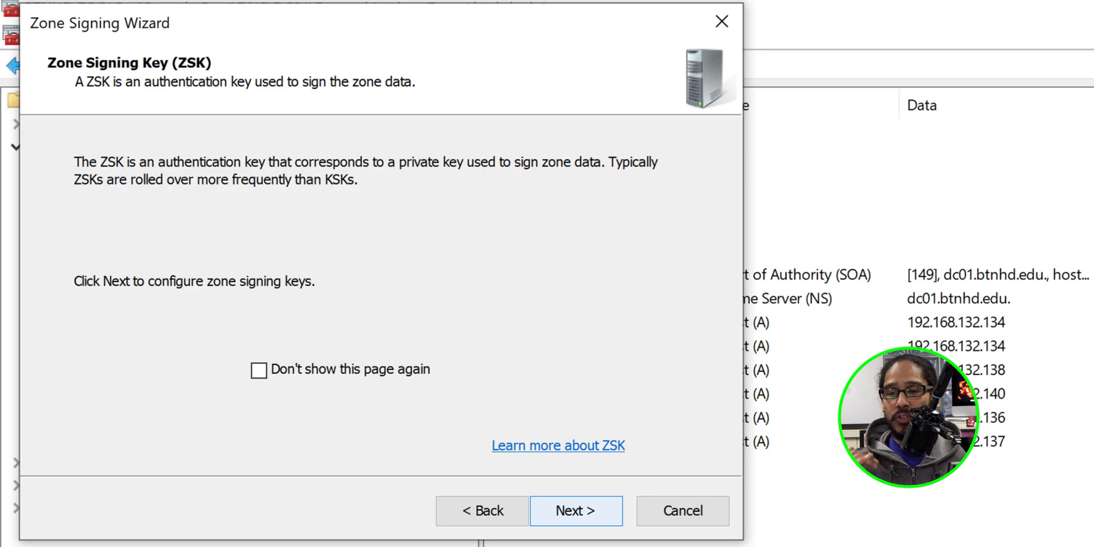
- Add a zone signing key with the default 1024-bit RSA/SHA-256 settings
left_click(576, 511)
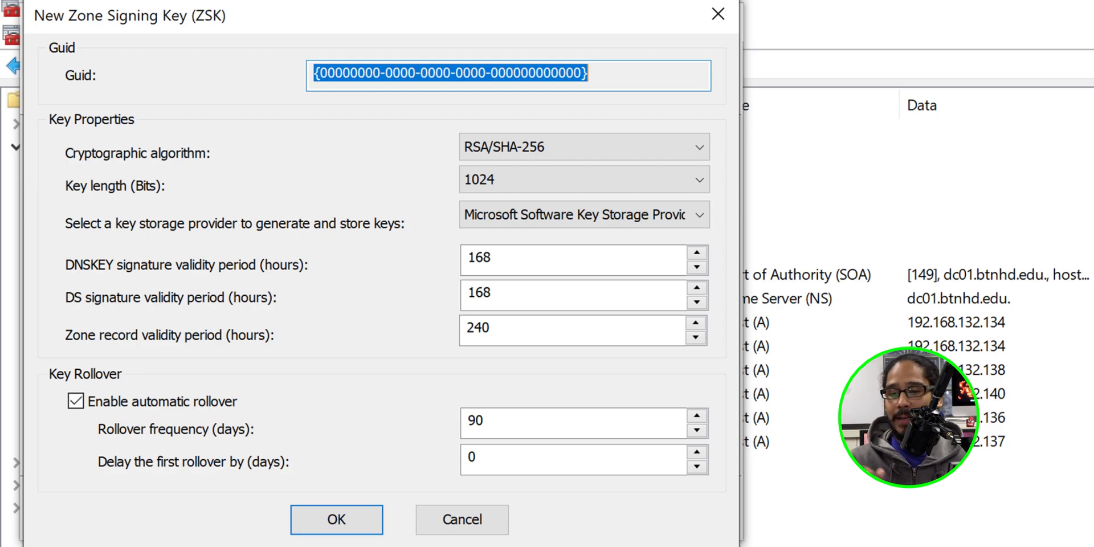
left_click(336, 520)
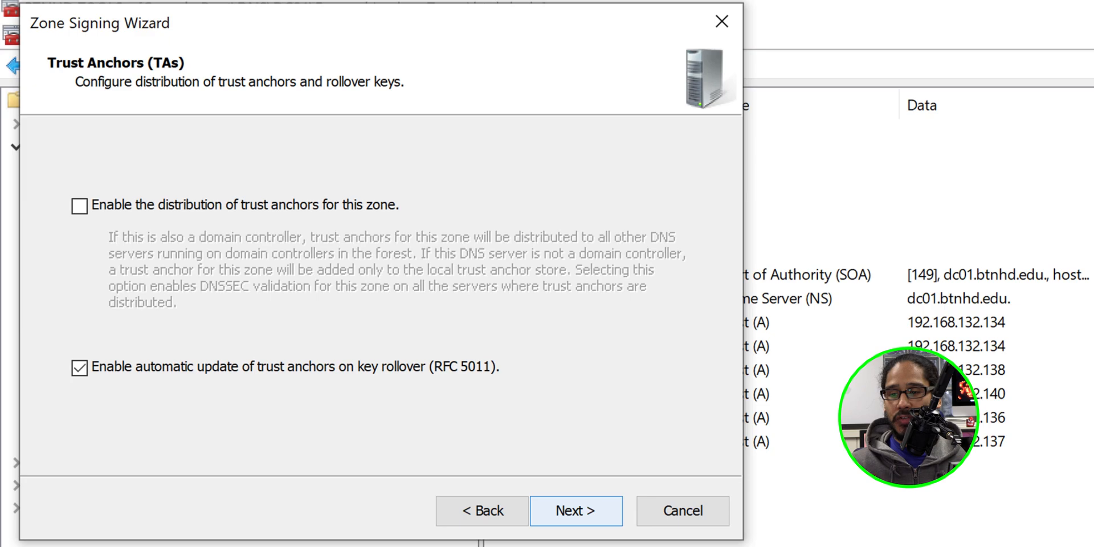
- Enable trust anchor distribution, accept polling parameters, sign btnhd.edu and finish
left_click(79, 207)
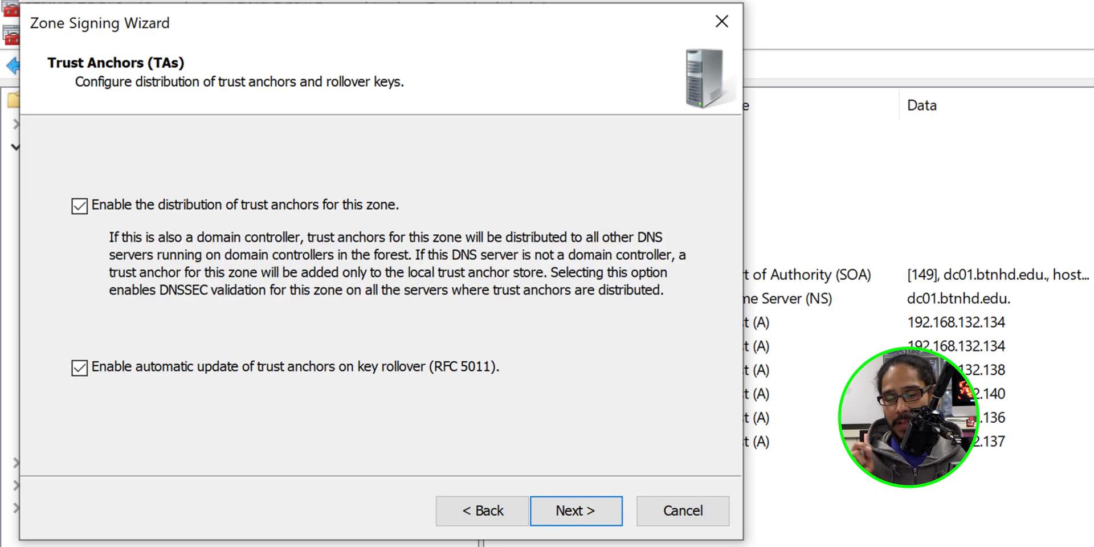
left_click(575, 511)
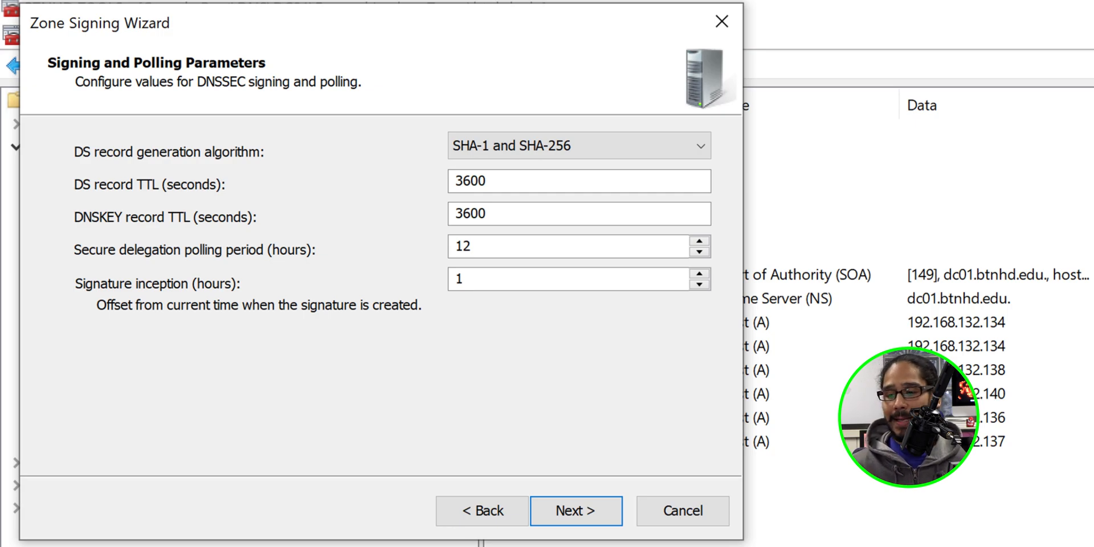
left_click(576, 527)
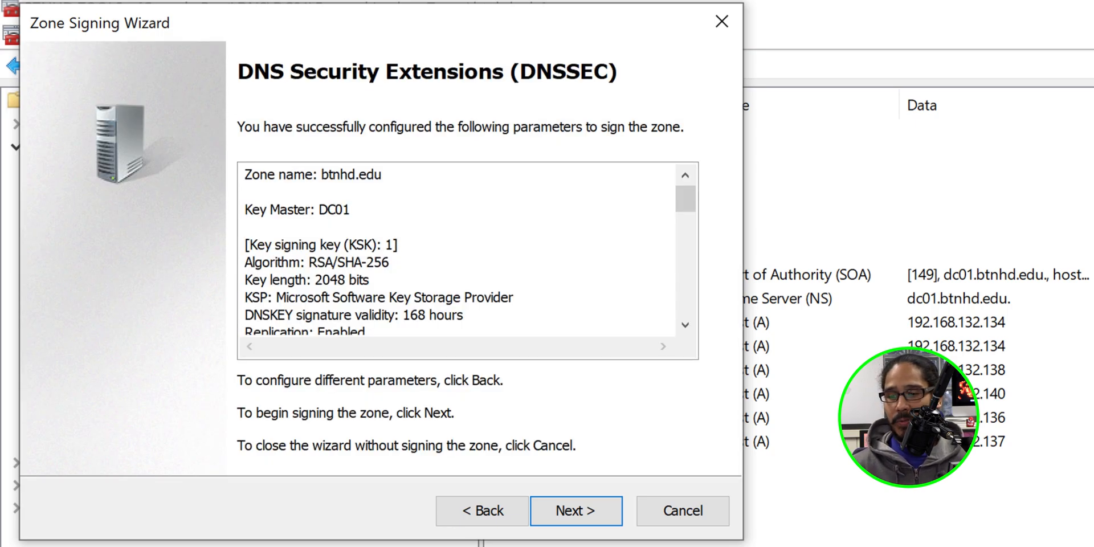
left_click(575, 510)
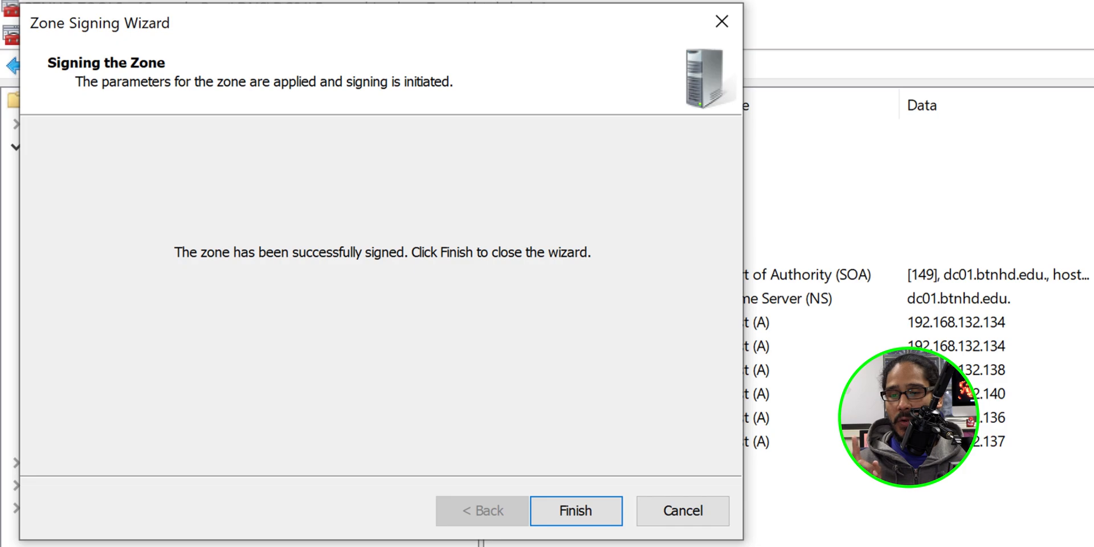
left_click(575, 512)
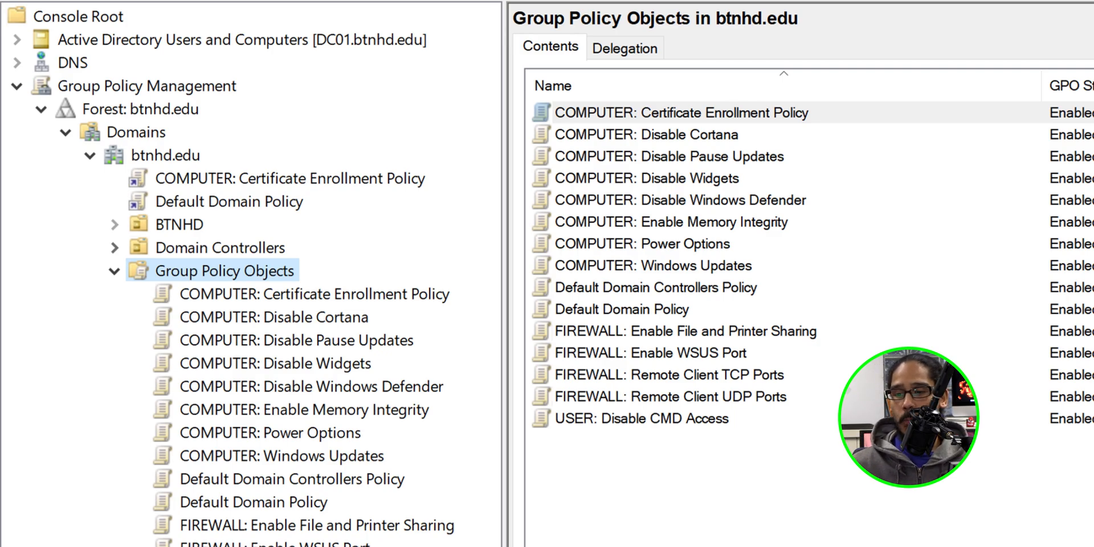
- Create a GPO named 'COMPUTER: DNSSEC Policy' under Group Policy Objects
right_click(218, 270)
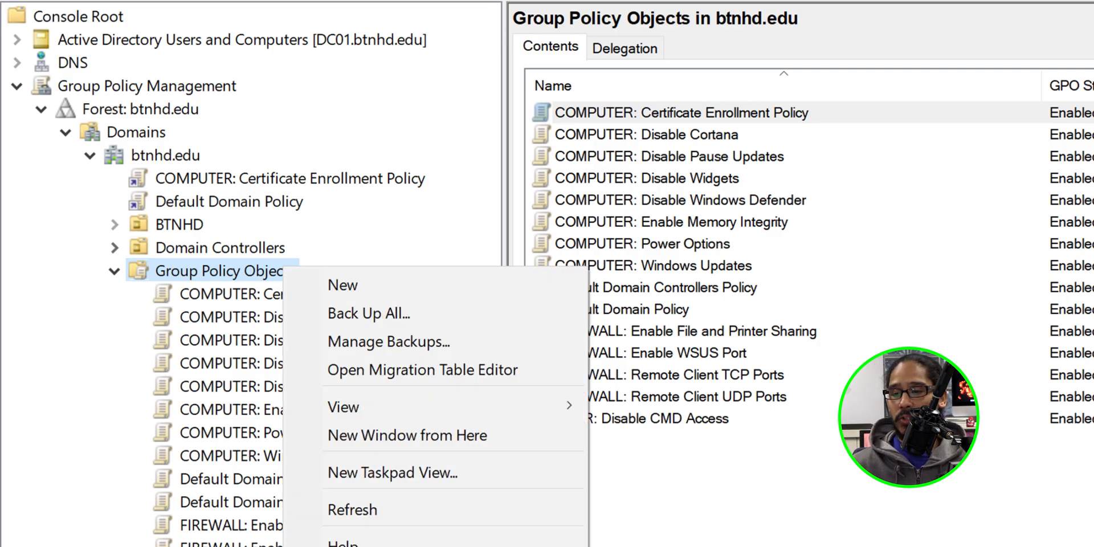
left_click(342, 285)
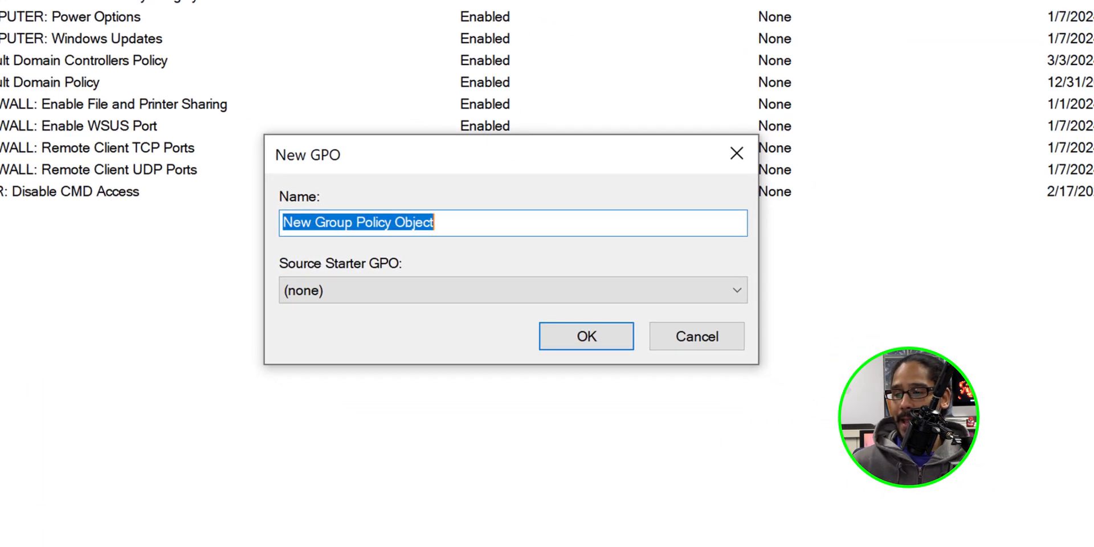
type("COMPUTER: DNSSEC Policy")
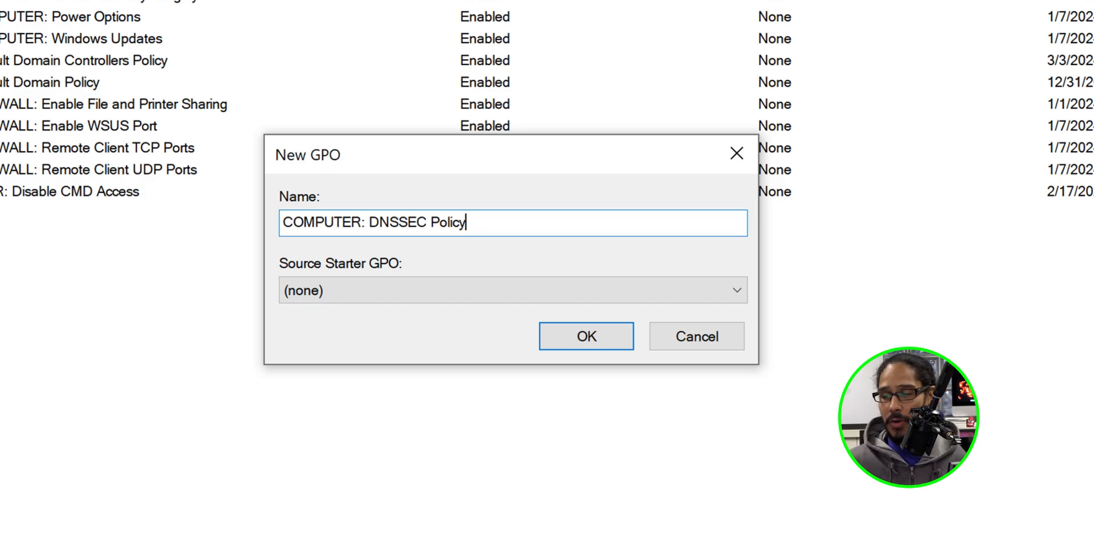
left_click(585, 336)
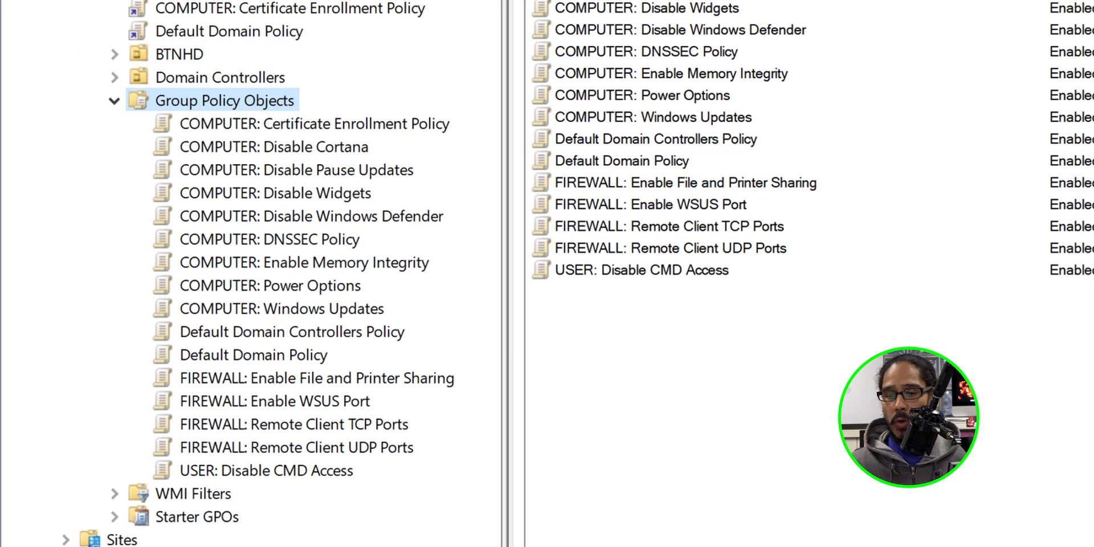
- Edit the COMPUTER: DNSSEC Policy GPO and go to Windows Settings > Name Resolution Policy
left_click(268, 238)
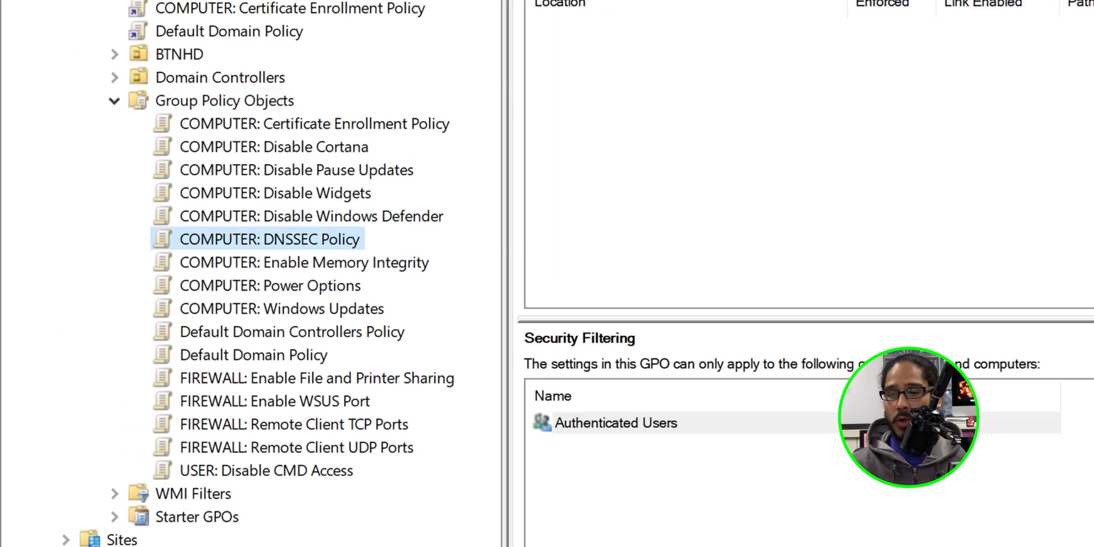
right_click(268, 239)
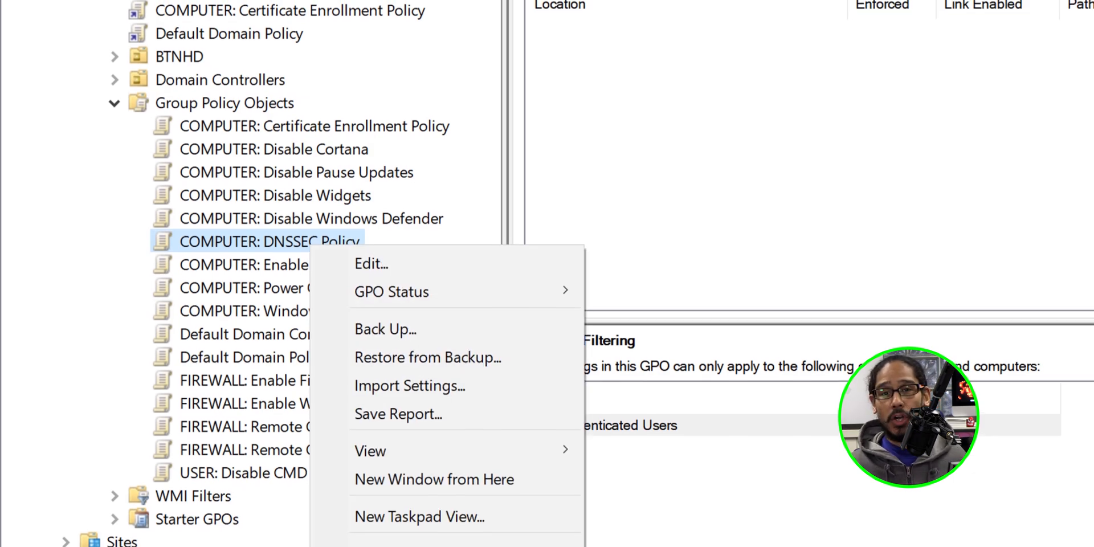
left_click(370, 264)
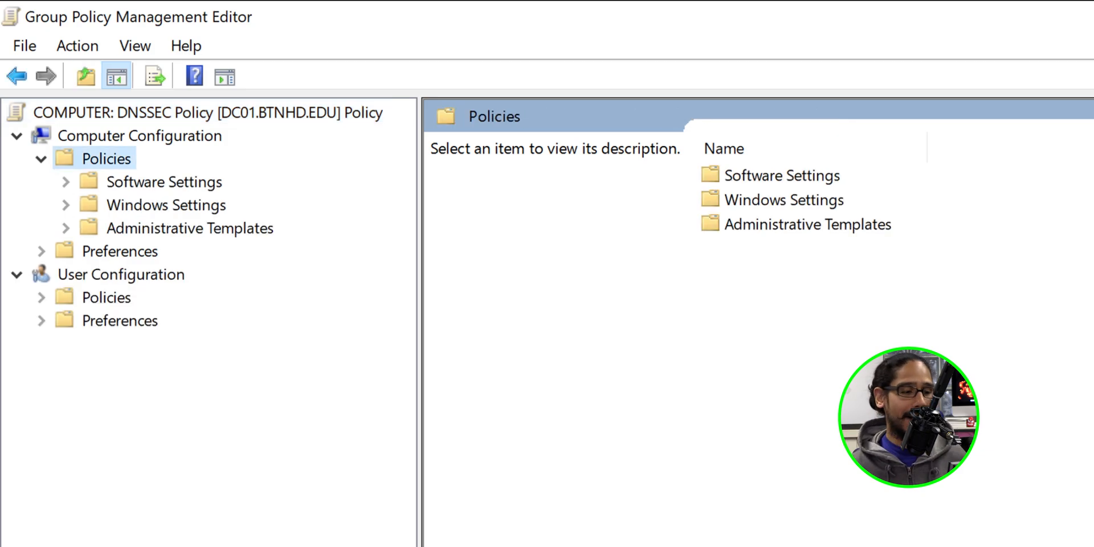
left_click(65, 206)
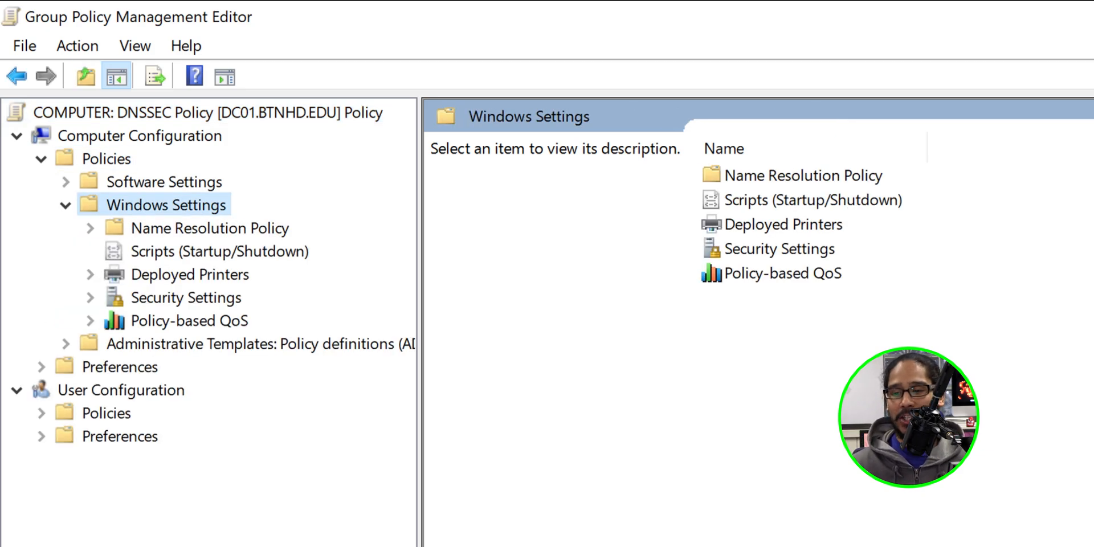
left_click(210, 228)
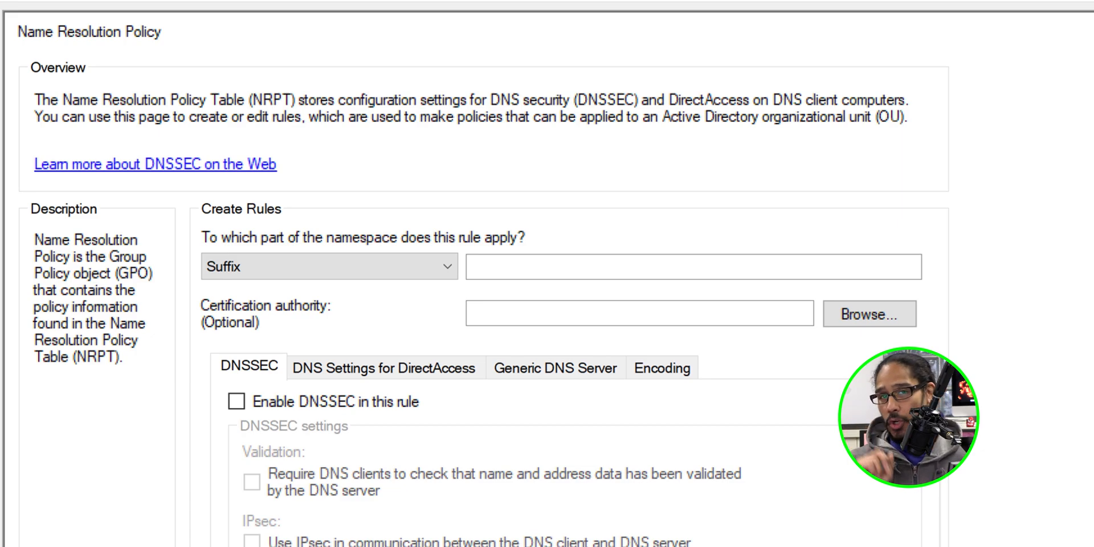
- Create a btnhd.edu suffix rule with DNSSEC enabled and client validation required
type("btnhd.edu")
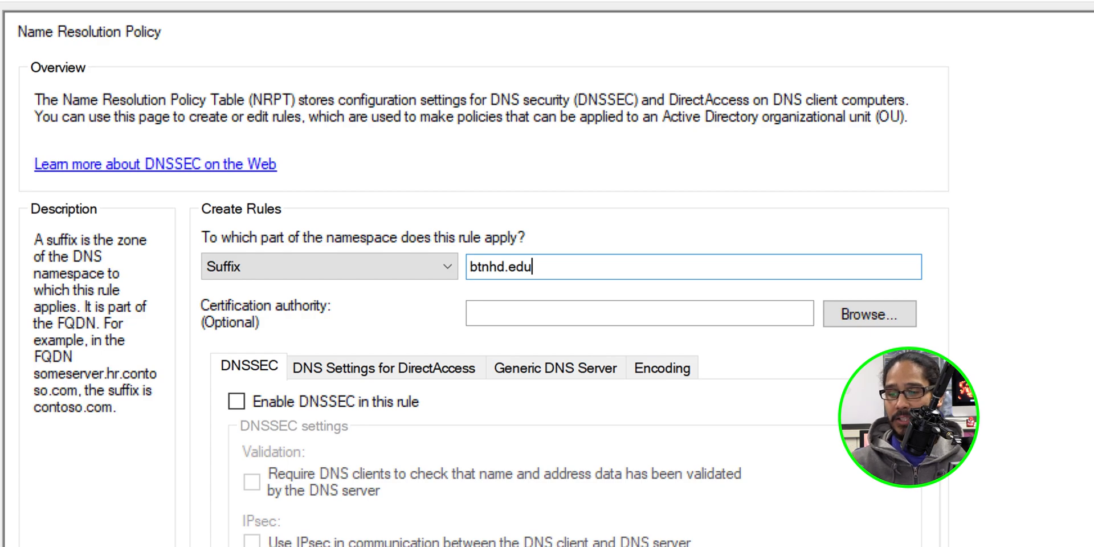
left_click(252, 400)
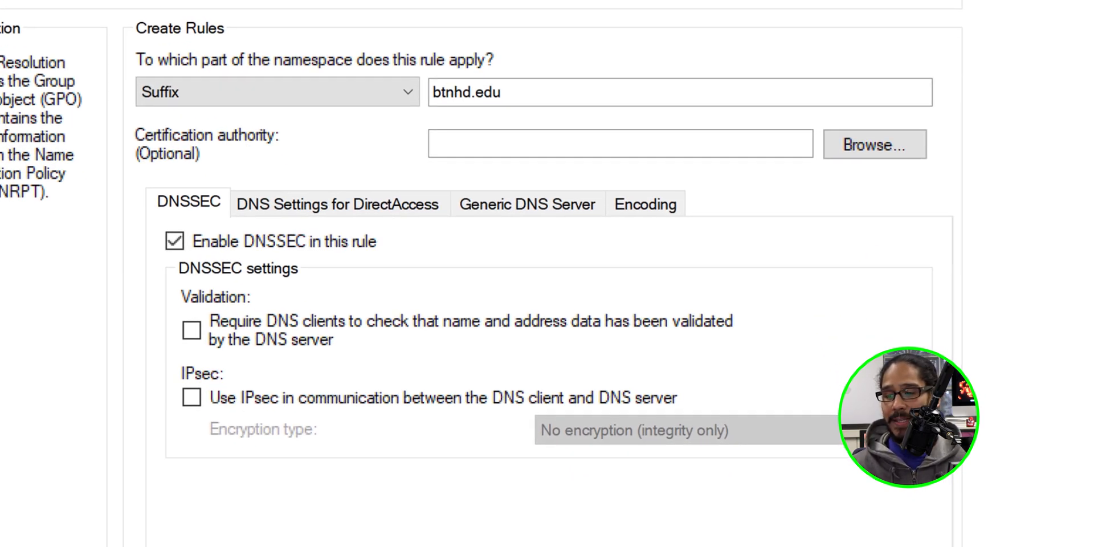
left_click(174, 326)
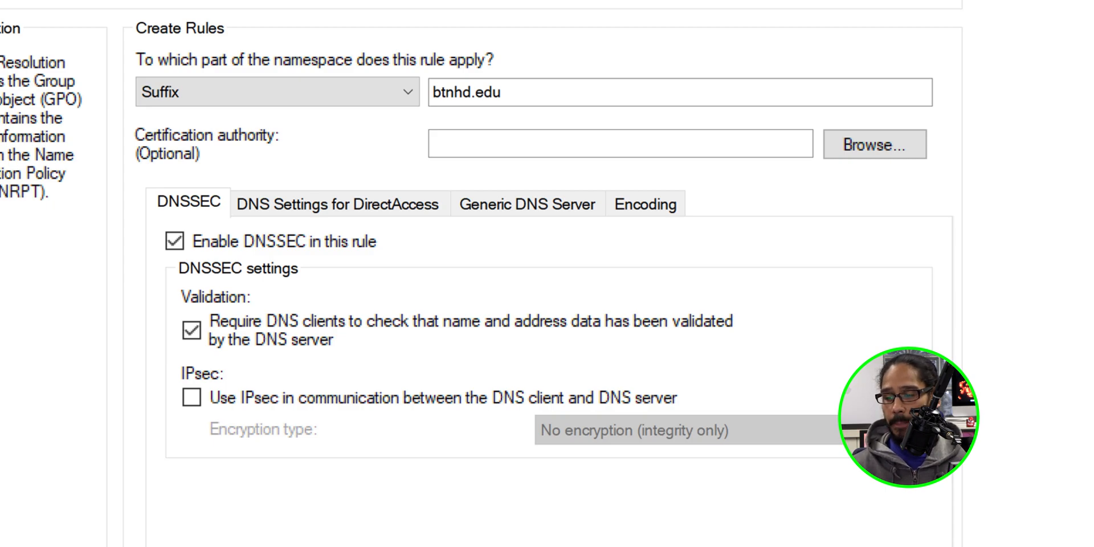
scroll("down", 3)
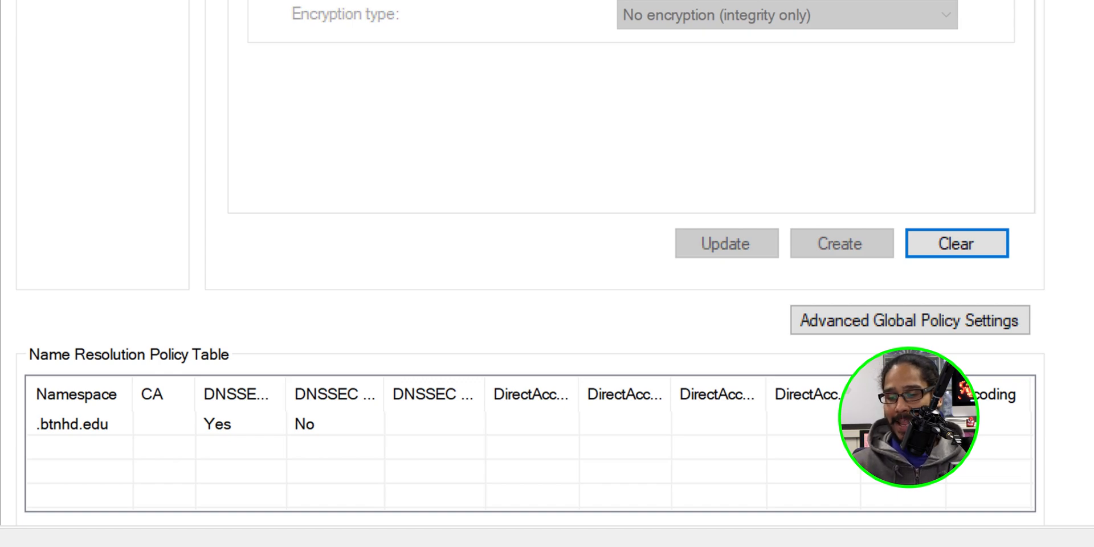
- Select the .btnhd.edu rule in the Name Resolution Policy Table and review it
left_click(71, 424)
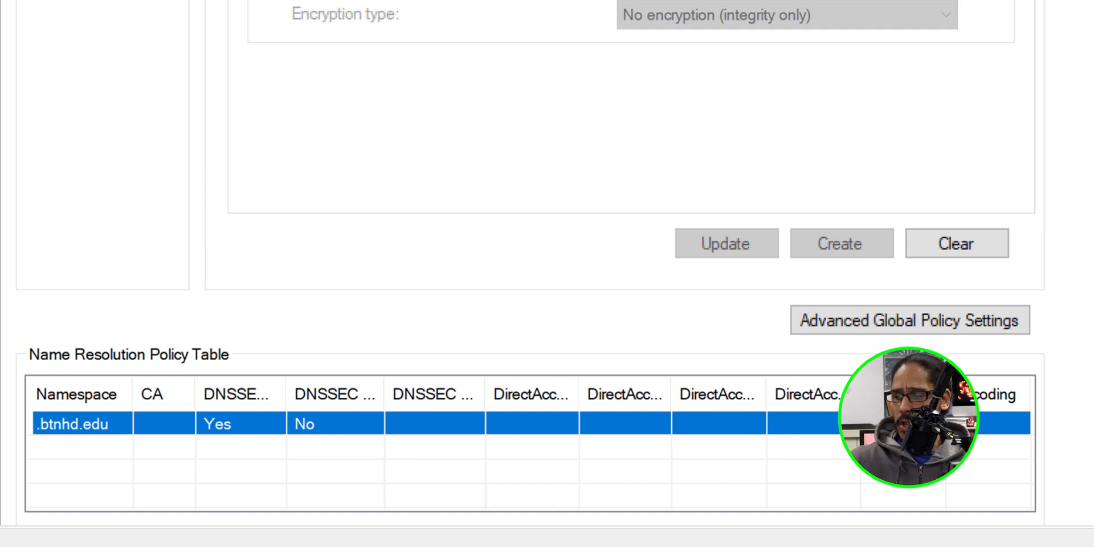
scroll("down", 3)
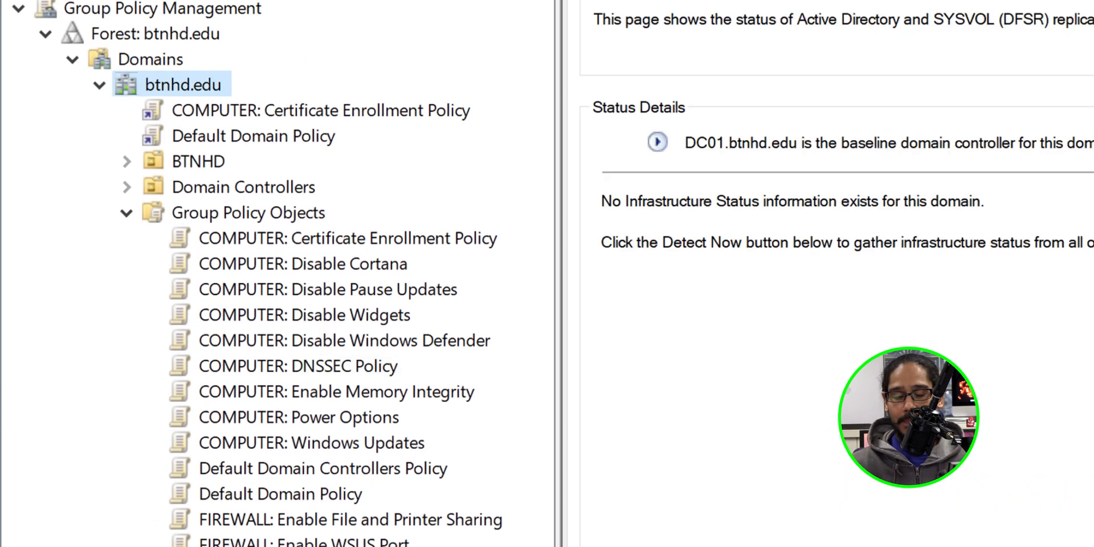
- Choose Link an Existing GPO on the btnhd.edu domain
right_click(171, 84)
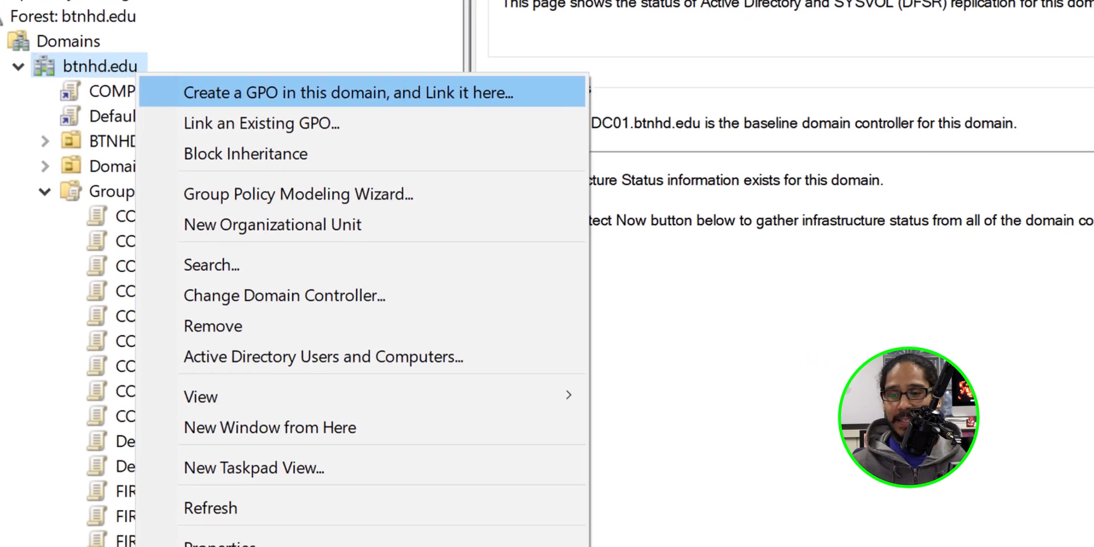
left_click(261, 123)
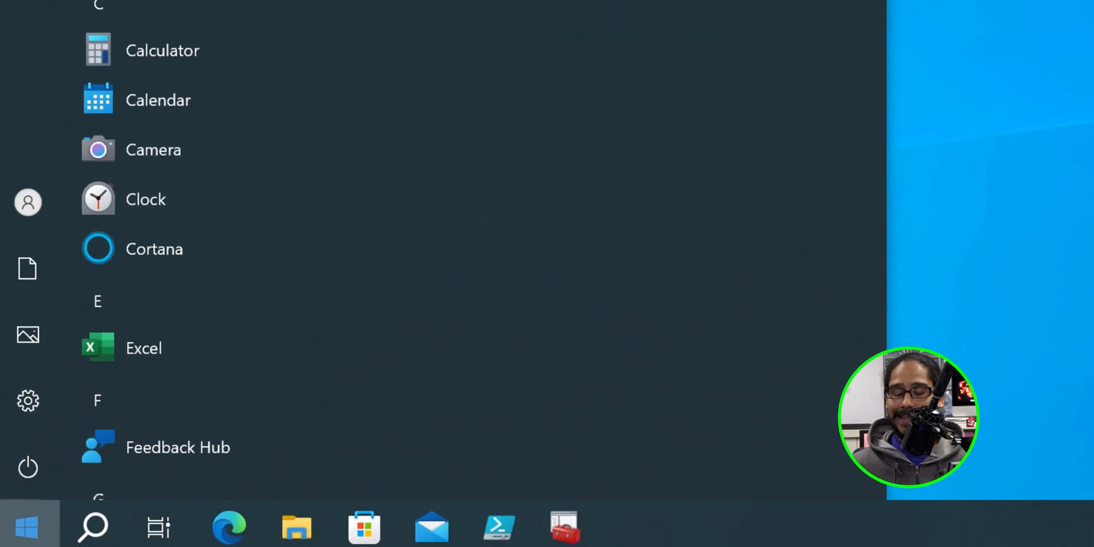
- Search 'cmd' in Start and run the shell as administrator
type("cmd")
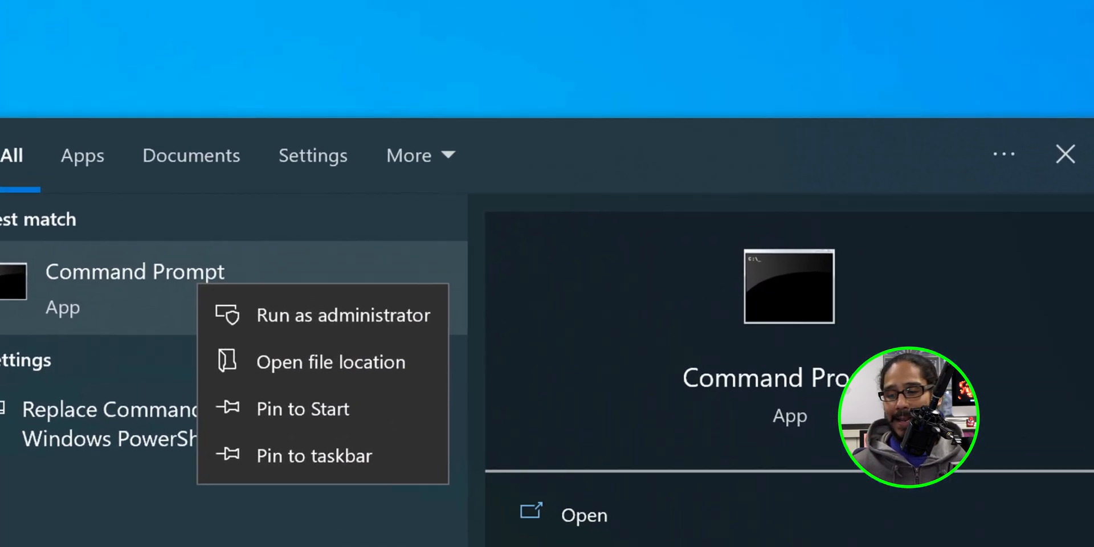
left_click(343, 315)
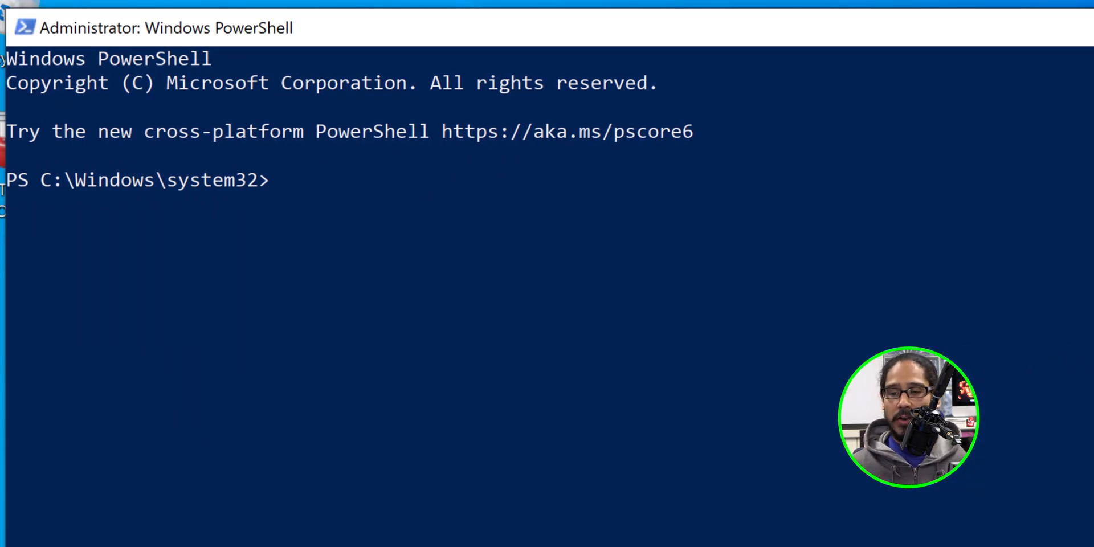
- Run Get-DnsClientNrptPolicy to view the client's name resolution policy
type("Get-DnsClientNrptPolicy")
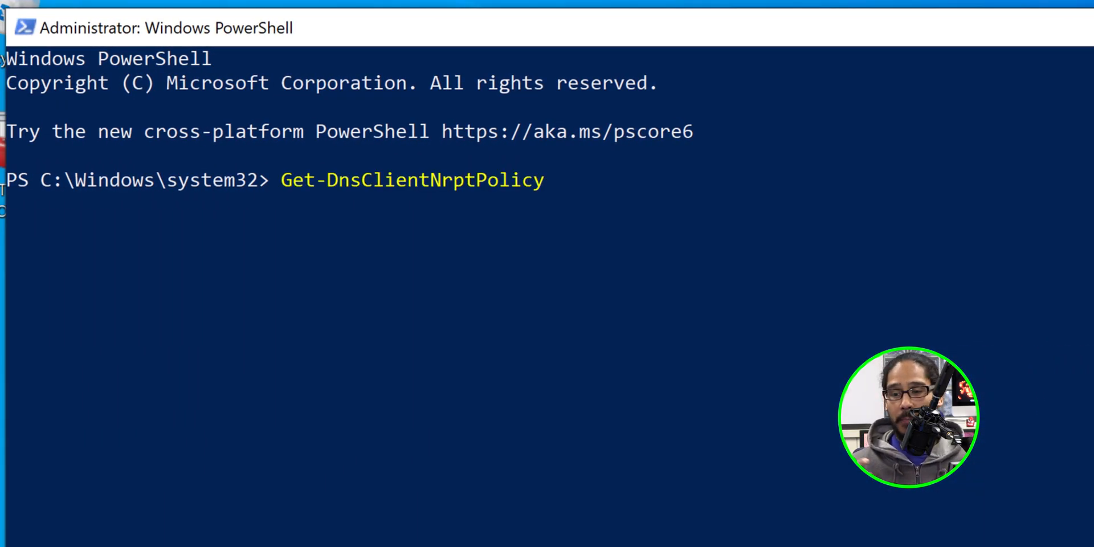
key("Enter")
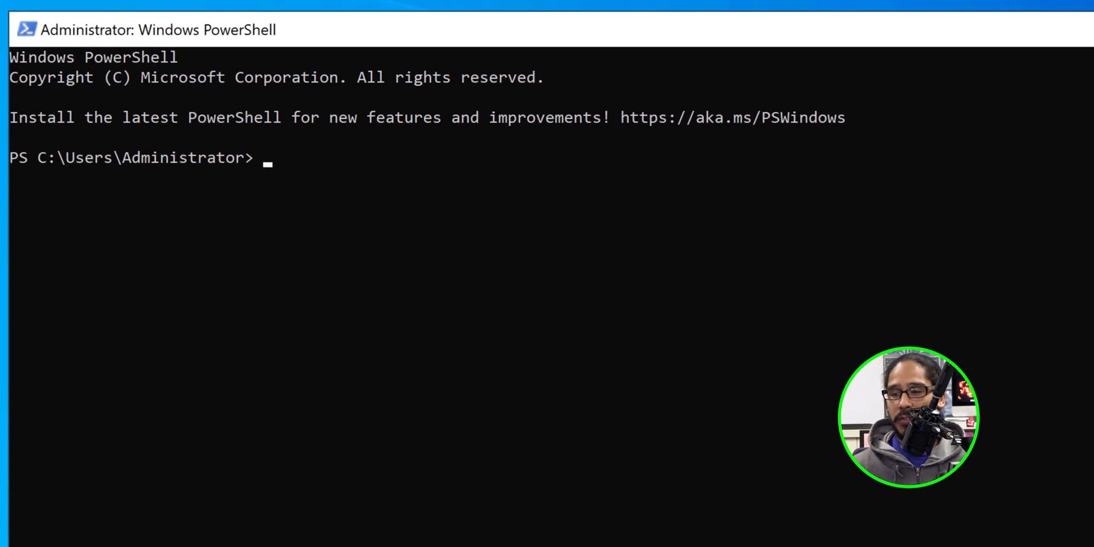
- List btnhd.edu trust anchors, then enter Resolve-DnsName for PC02 against DC01 with -DnssecOk
type("Get-DnsServerTrustAnchor -Name btnhd.edu")
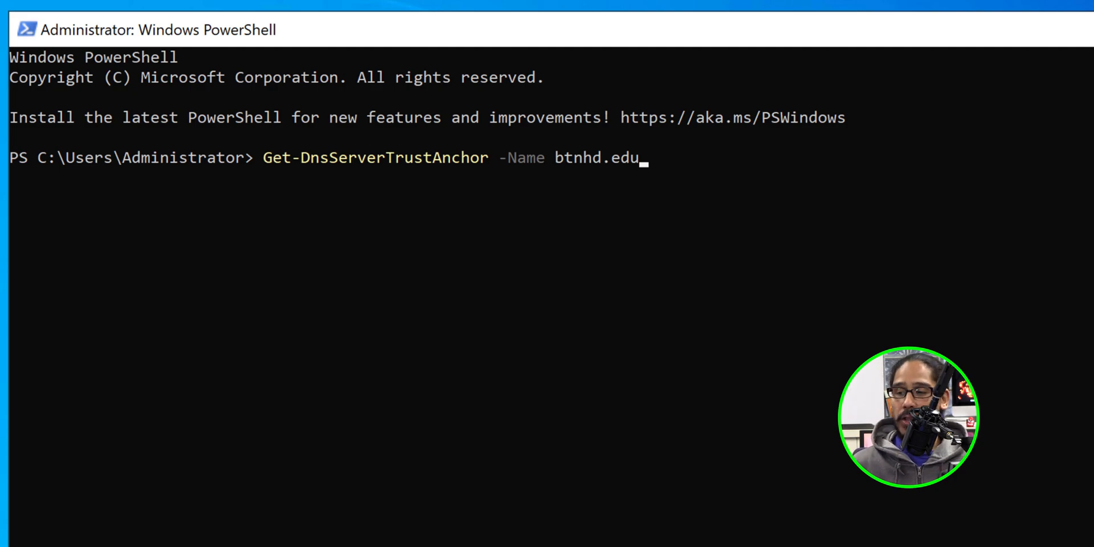
key("Enter")
type("Get-DnsServerTrustPoint")
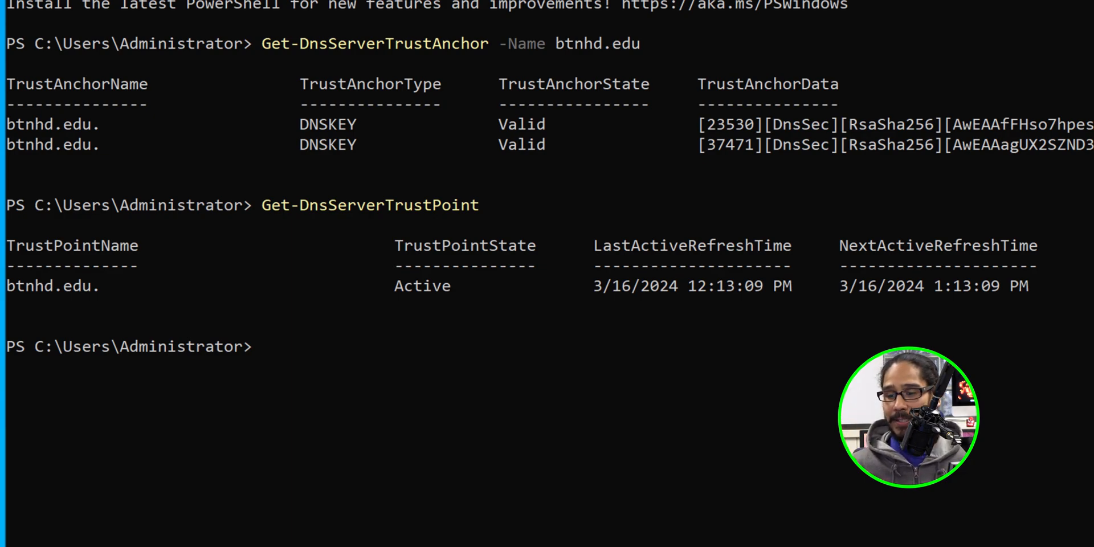
type("Resolve-DnsName -Name PC02 -Type A -Server DC01 -DnssecOk")
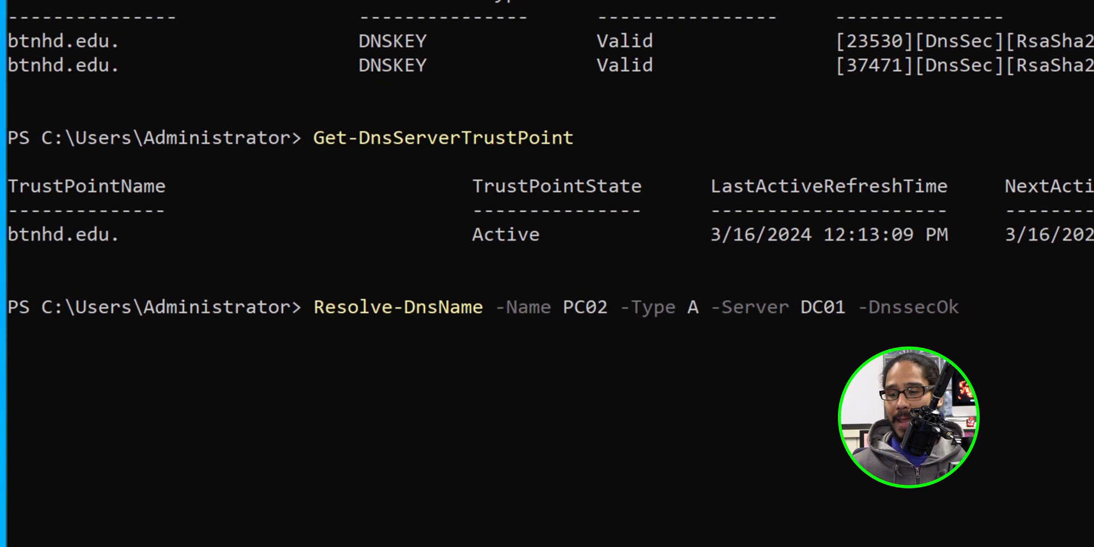